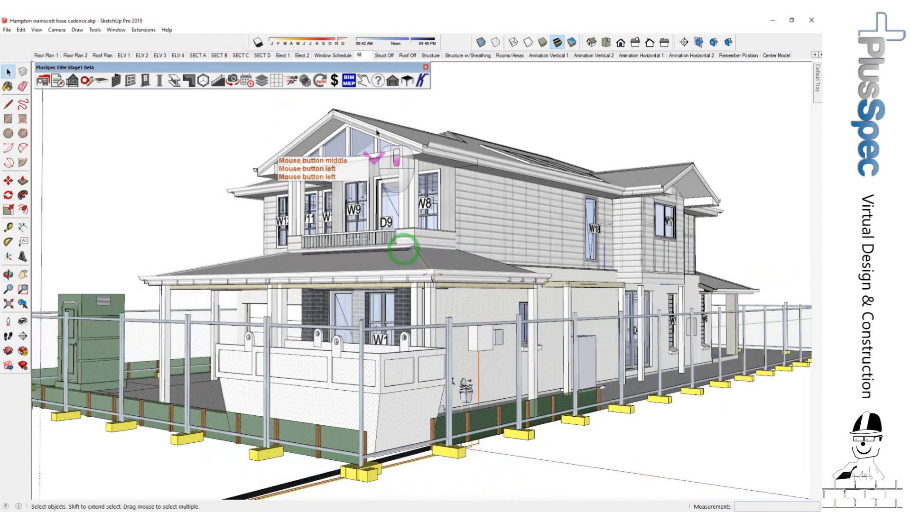
- Show the structural framing scene, then switch to Struct Off for the finished exterior
left_click(430, 55)
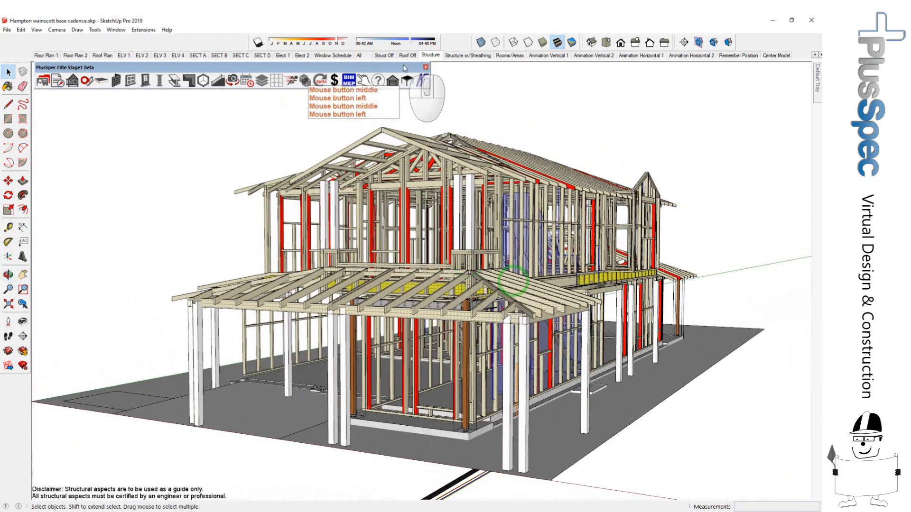
left_click(358, 55)
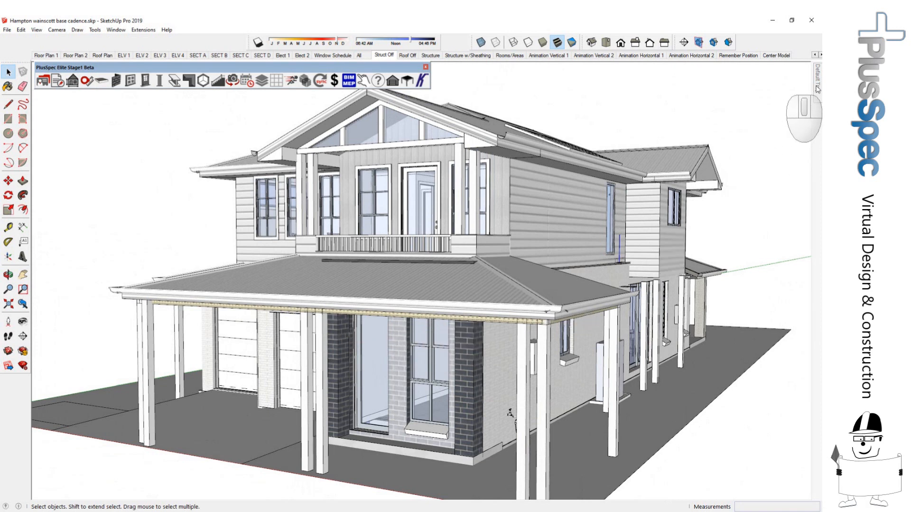
- Expand the Default Tray so the Materials and Styles panels show beside the model
left_click(817, 79)
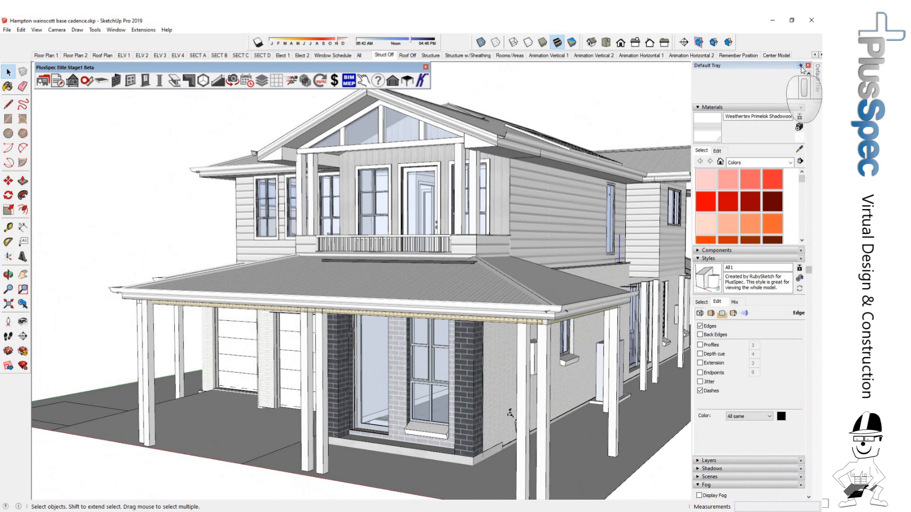
left_click(807, 65)
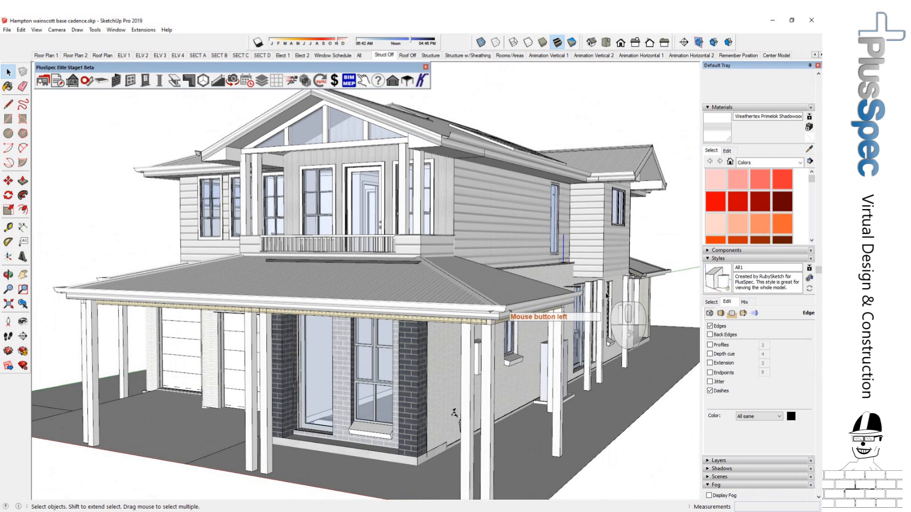
mouse_move(423, 322)
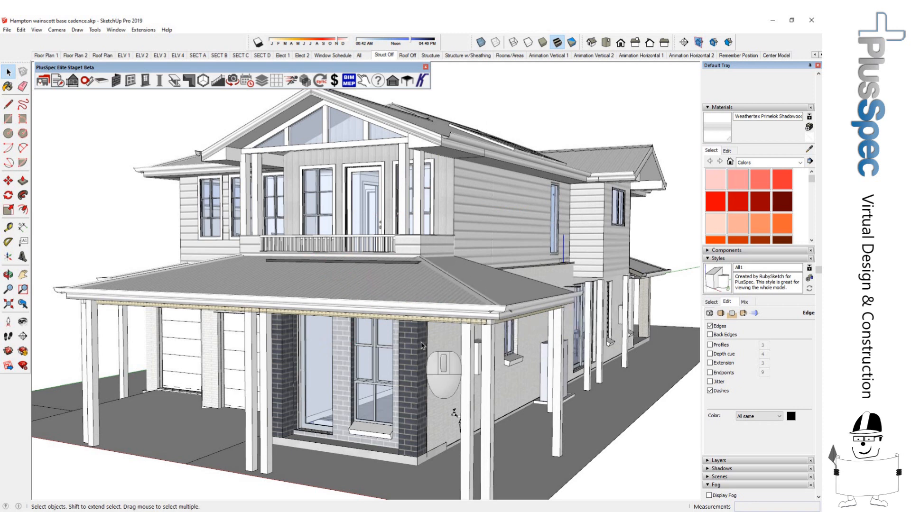
mouse_move(741, 328)
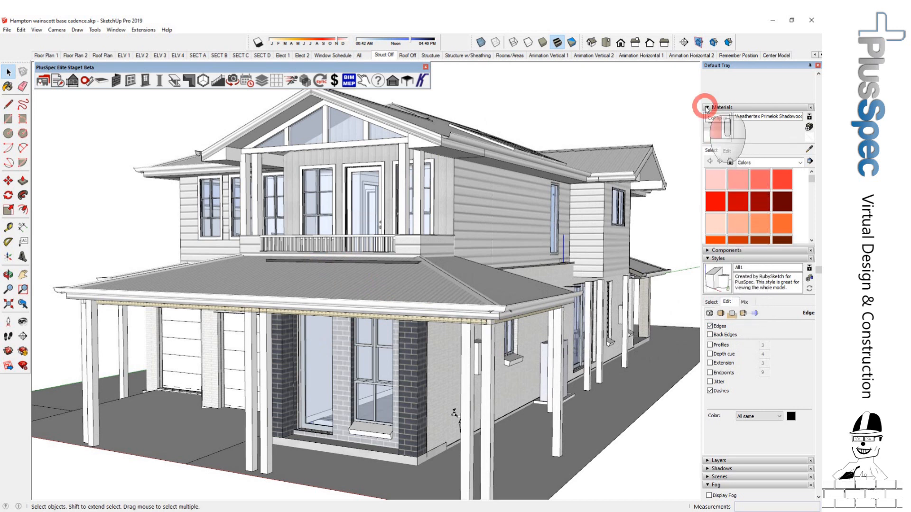
- Sample the 190x70 H3 Timber Structural material from the porch beam and edit it
left_click(708, 109)
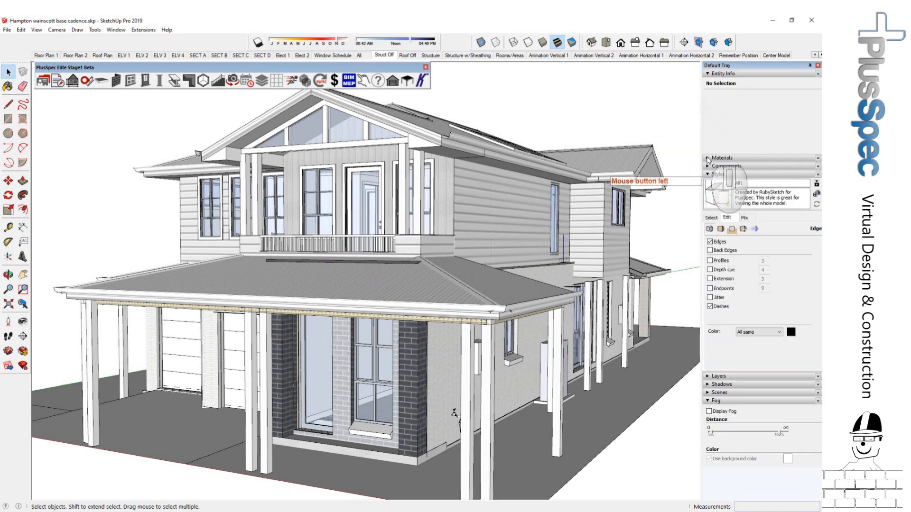
left_click(721, 158)
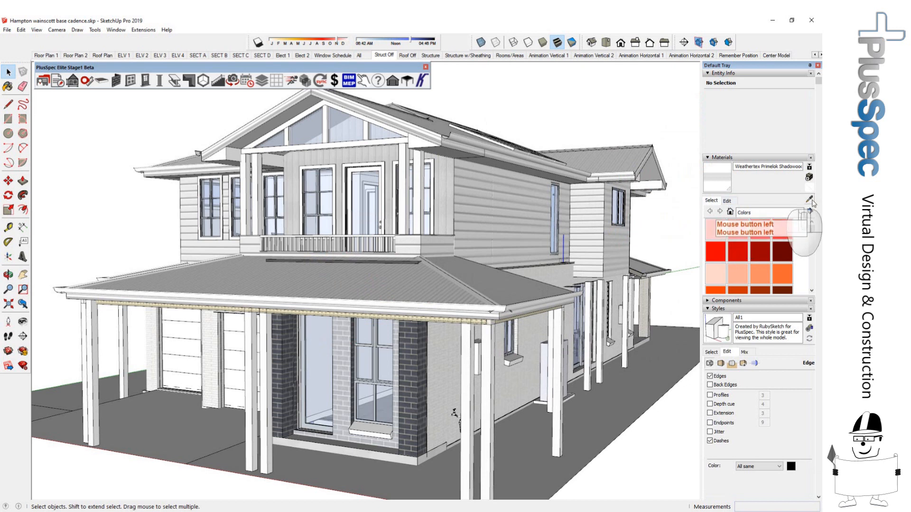
left_click(809, 200)
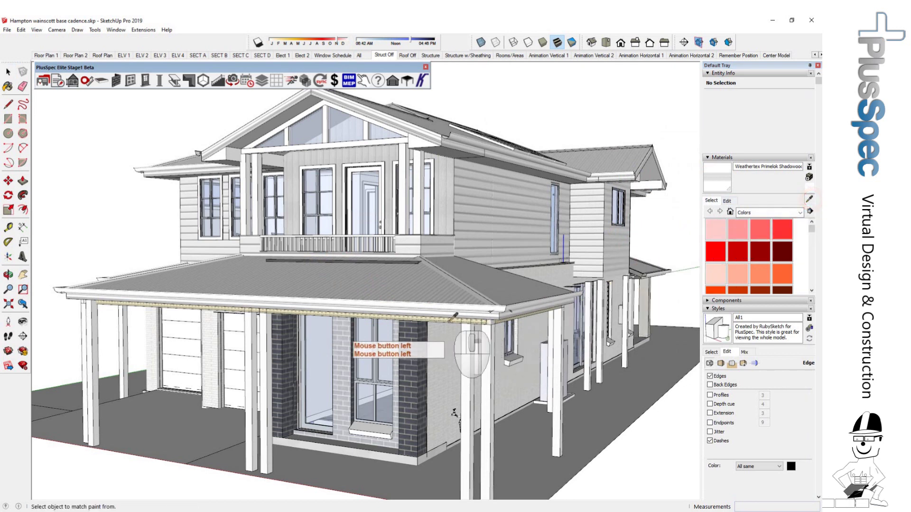
left_click(447, 319)
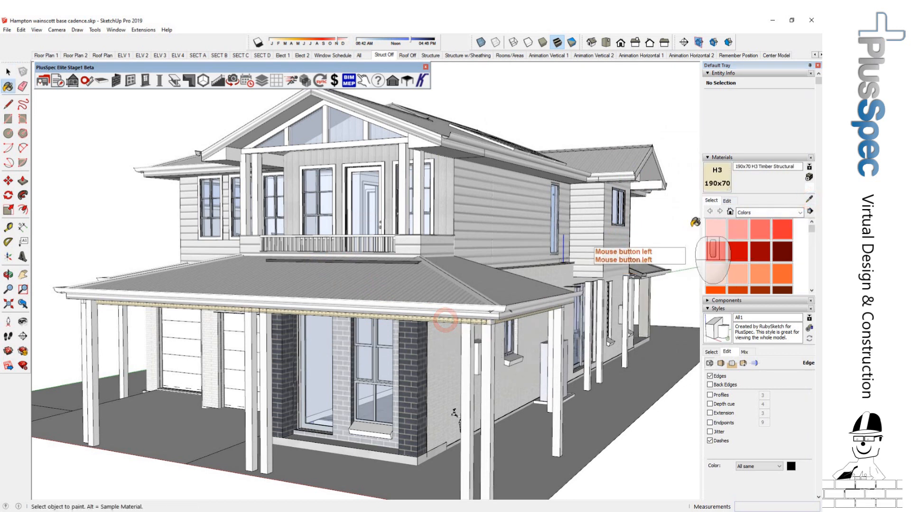
left_click(727, 200)
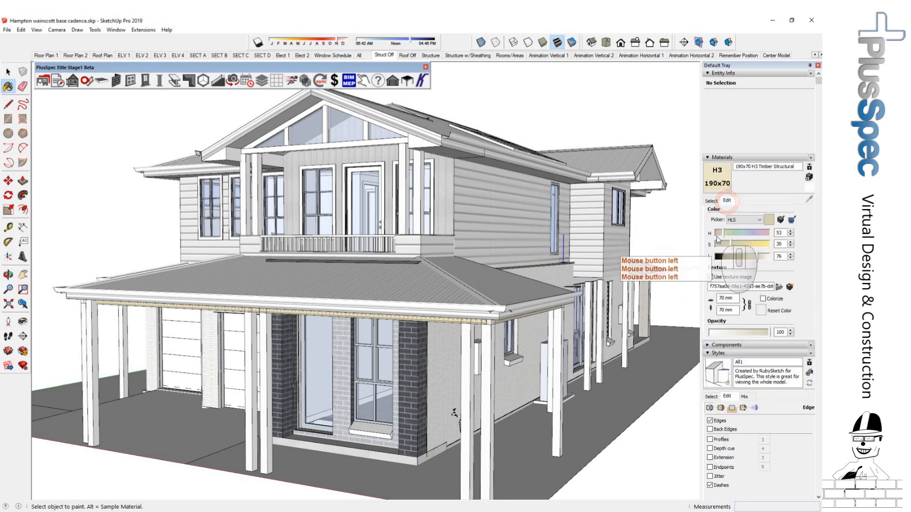
- Switch the material's colour picker to Color Wheel and back to HLS
left_click(759, 219)
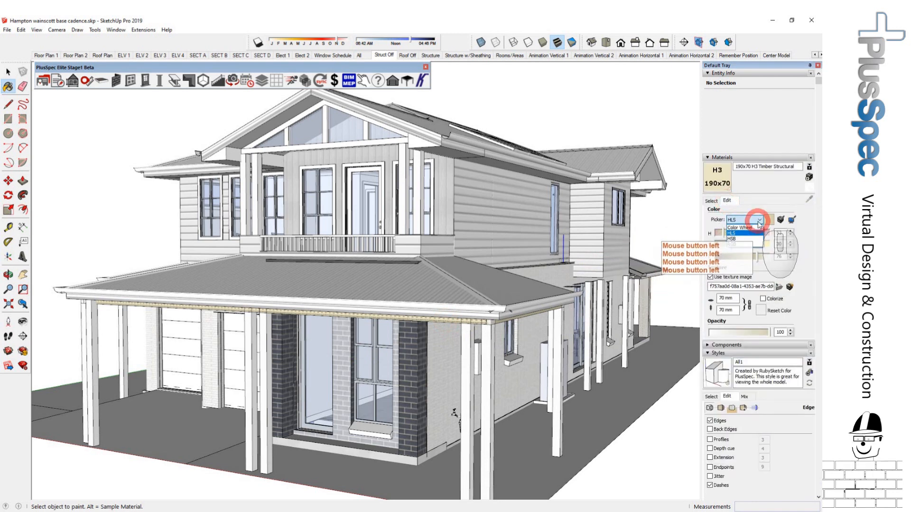
left_click(746, 219)
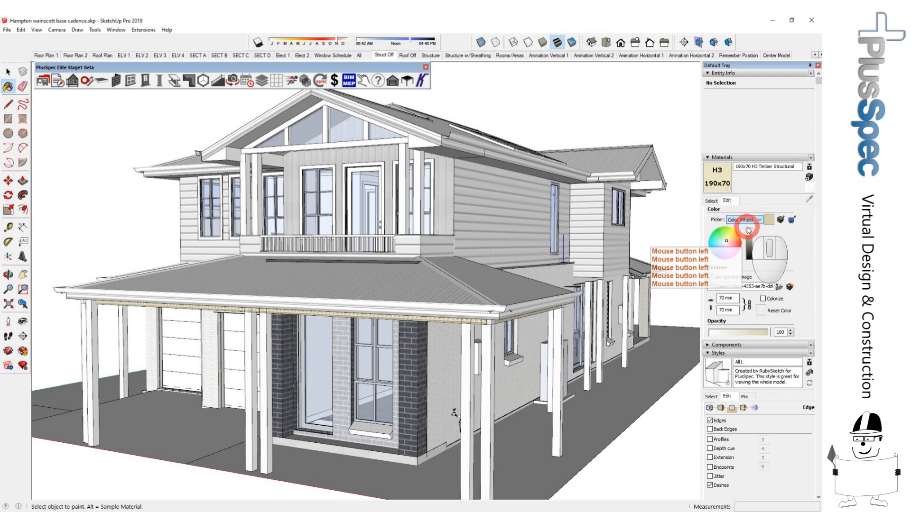
left_click(760, 219)
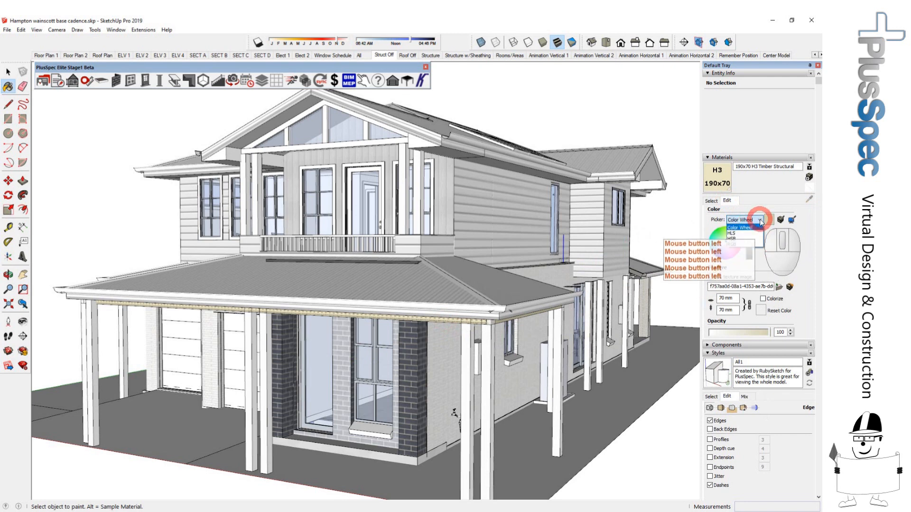
left_click(732, 233)
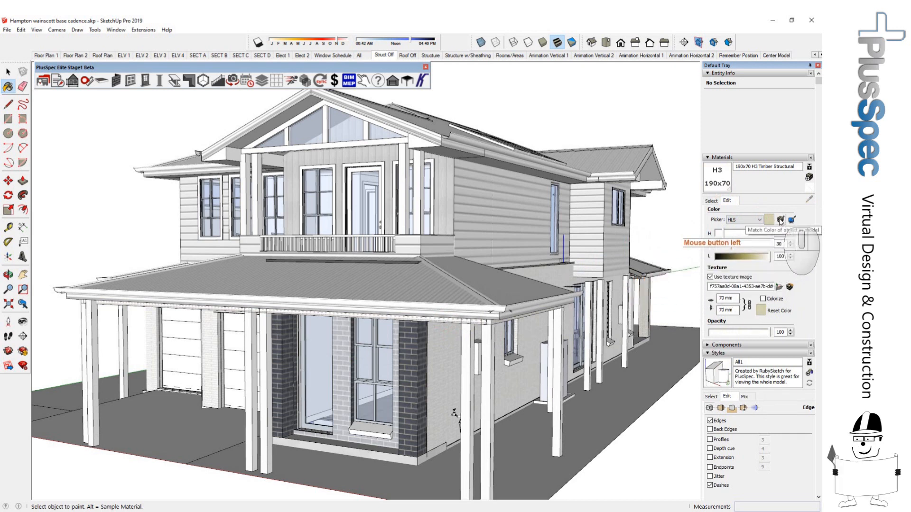
- Untick Use texture image so the H3 timber material shows a plain colour
left_click(780, 219)
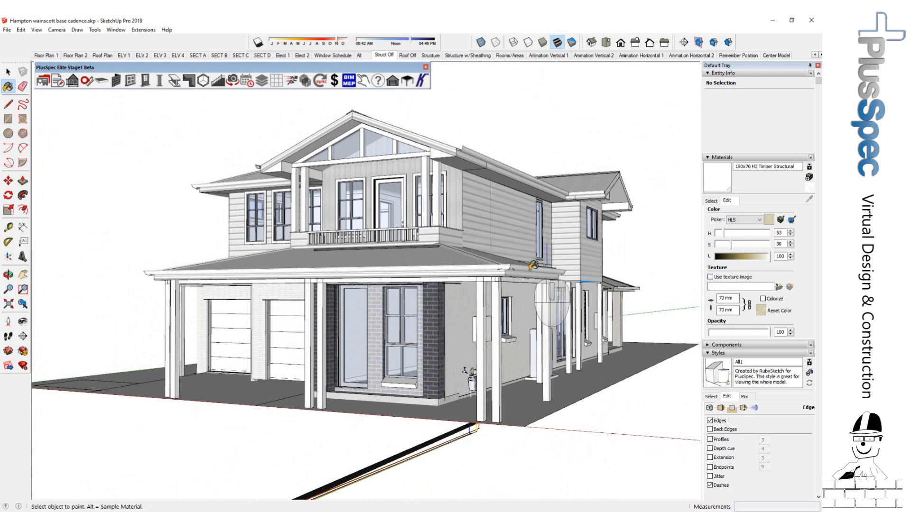
mouse_move(708, 160)
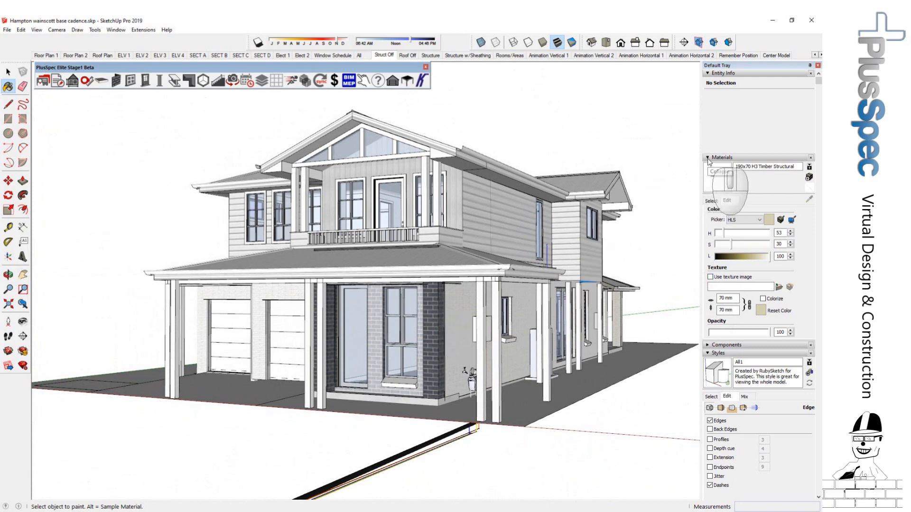
- Collapse Materials, view the ELV 1 front elevation, then return to the Struct Off perspective
left_click(721, 158)
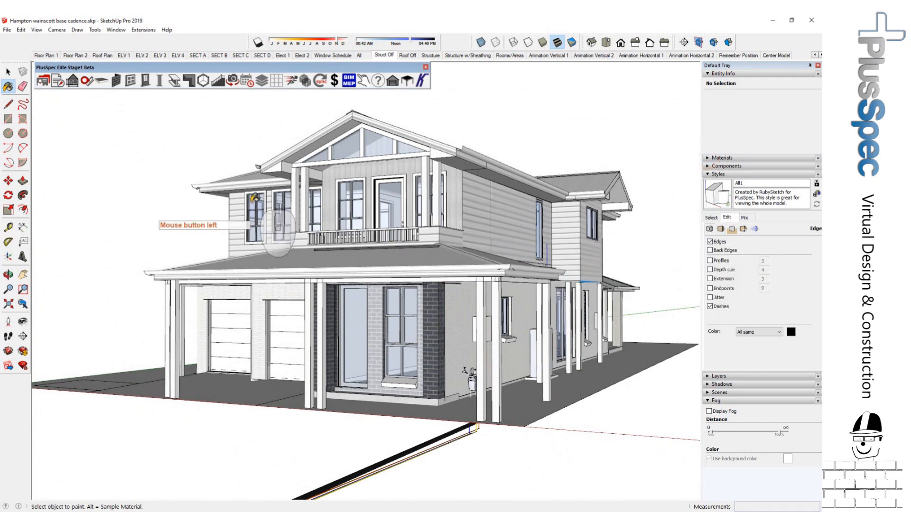
mouse_move(285, 465)
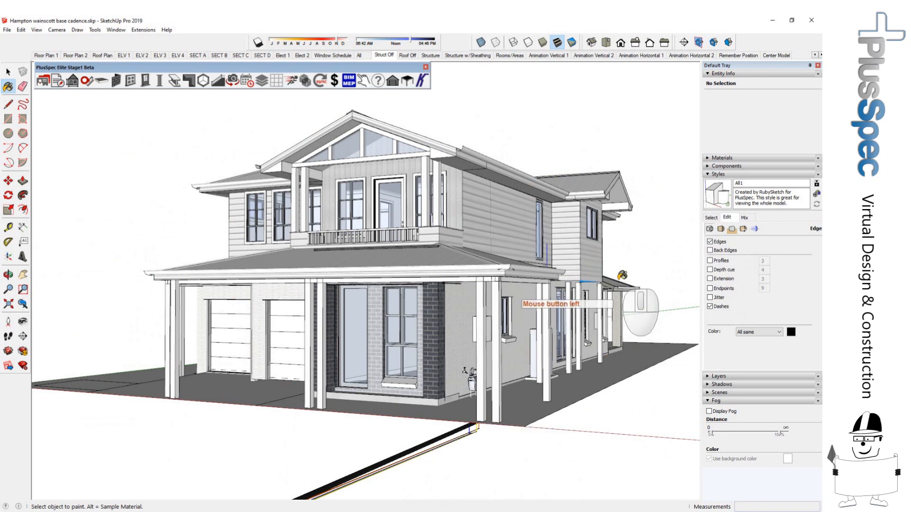
mouse_move(295, 101)
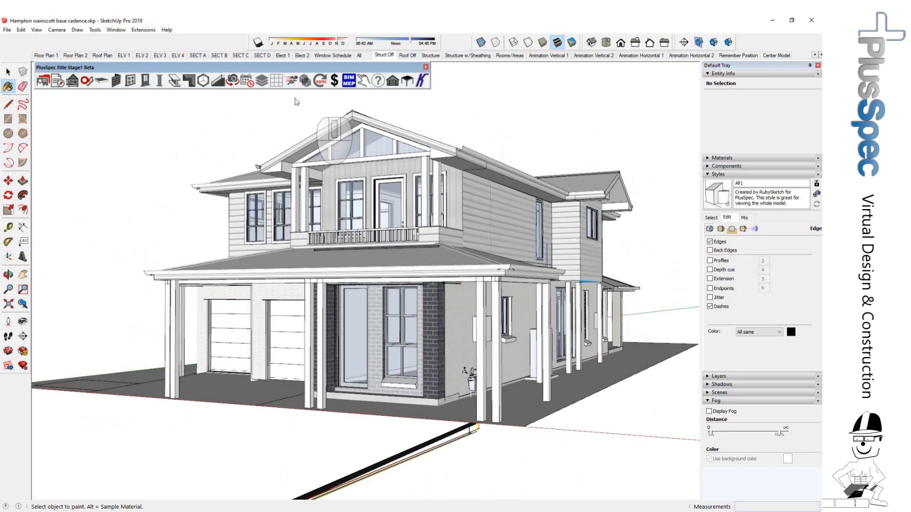
left_click(125, 55)
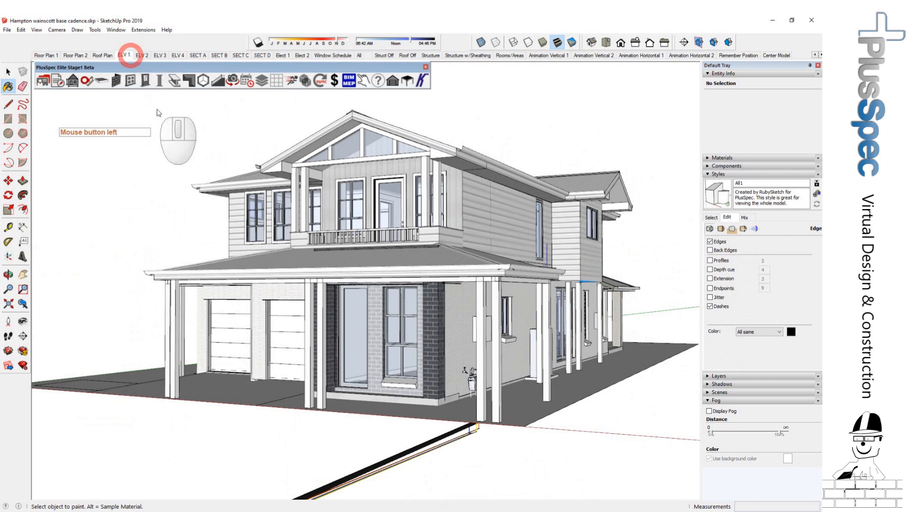
left_click(124, 55)
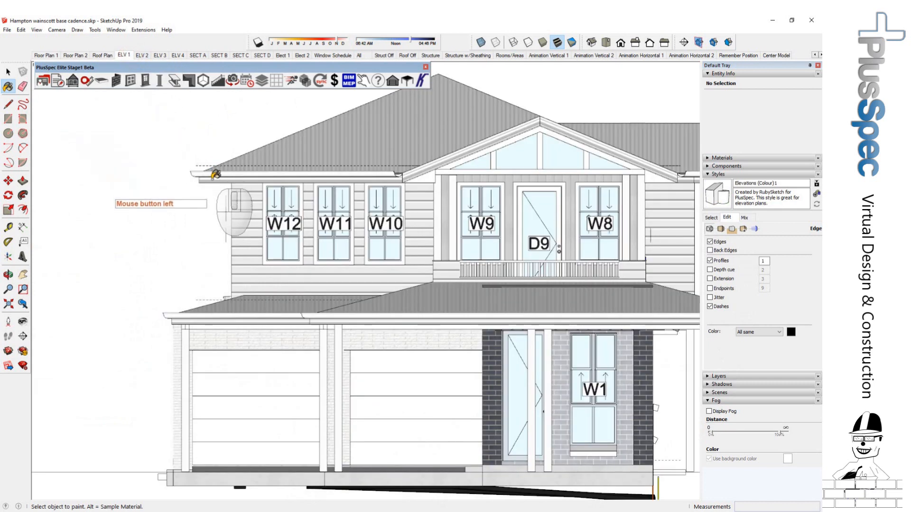
left_click(526, 41)
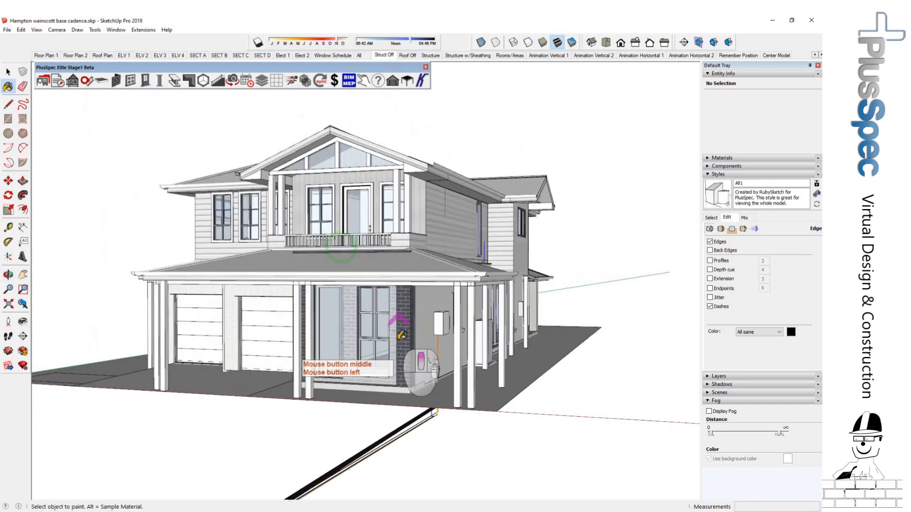
left_click(408, 346)
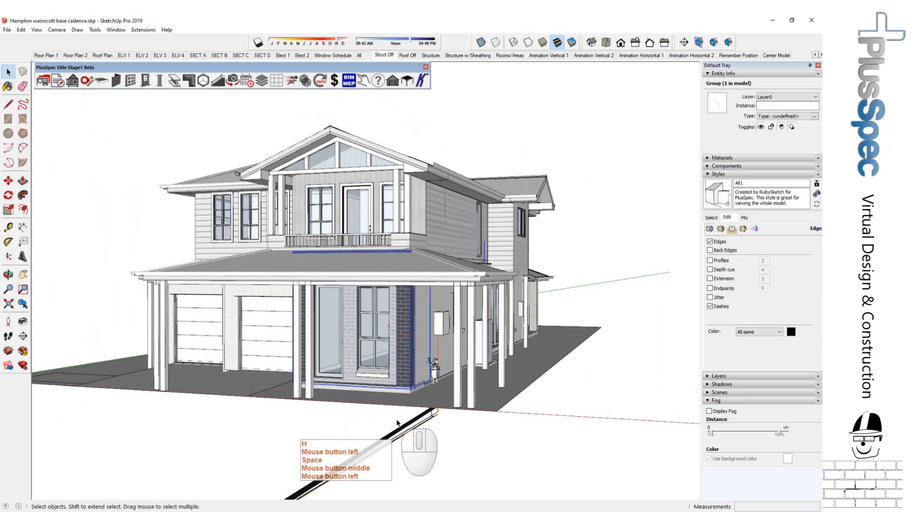
left_click(387, 433)
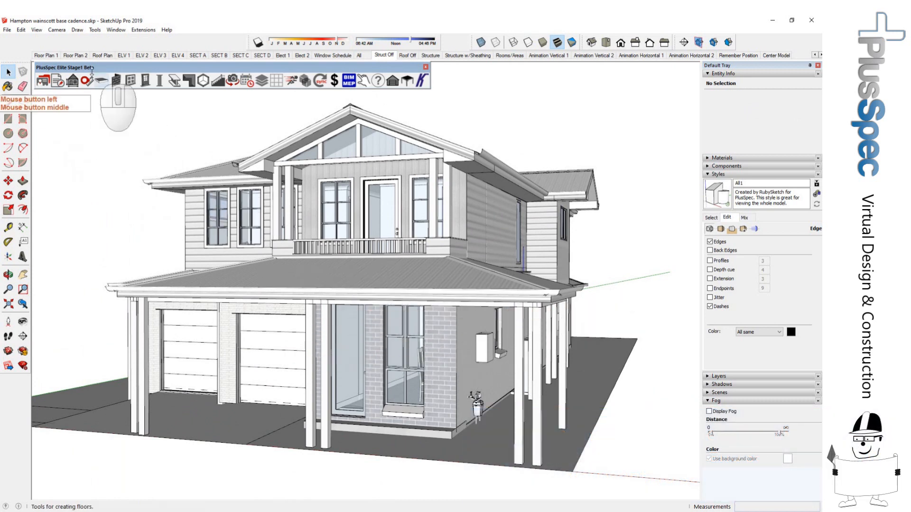
left_click(36, 29)
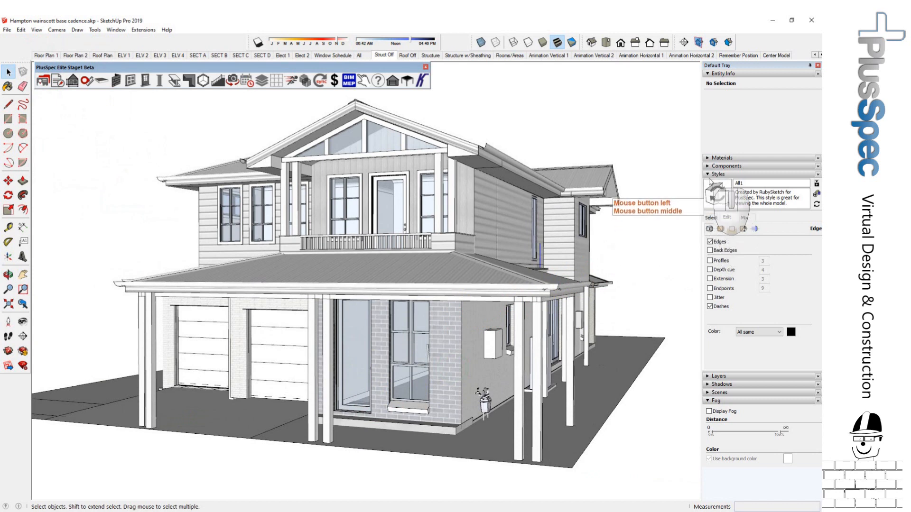
- Set the style's Edge colour to By material
left_click(710, 219)
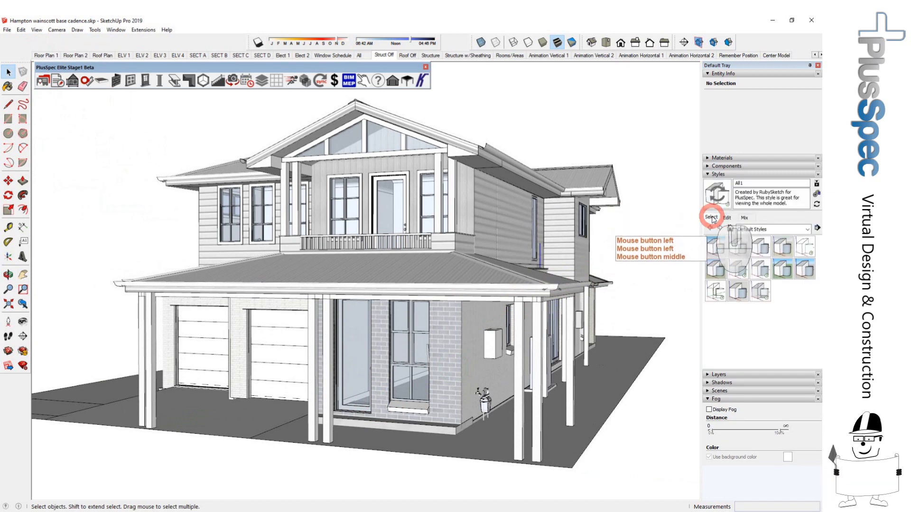
mouse_move(695, 229)
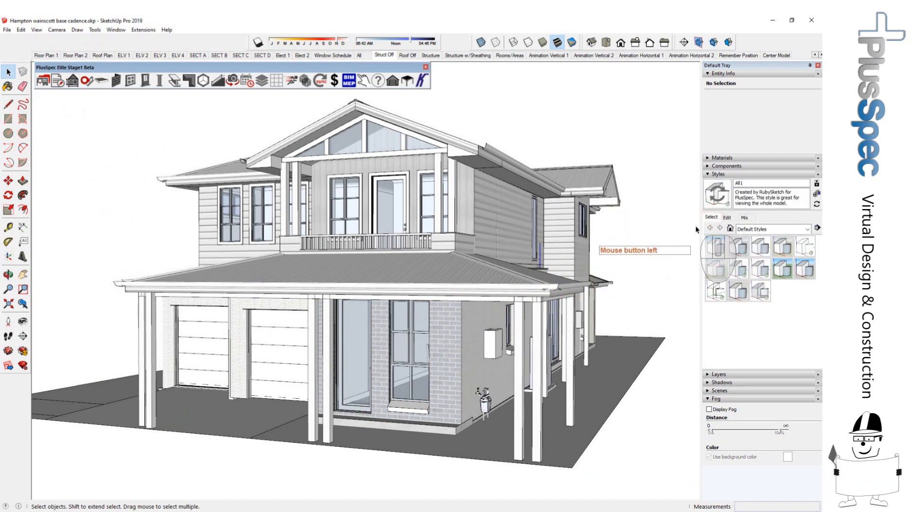
mouse_move(708, 205)
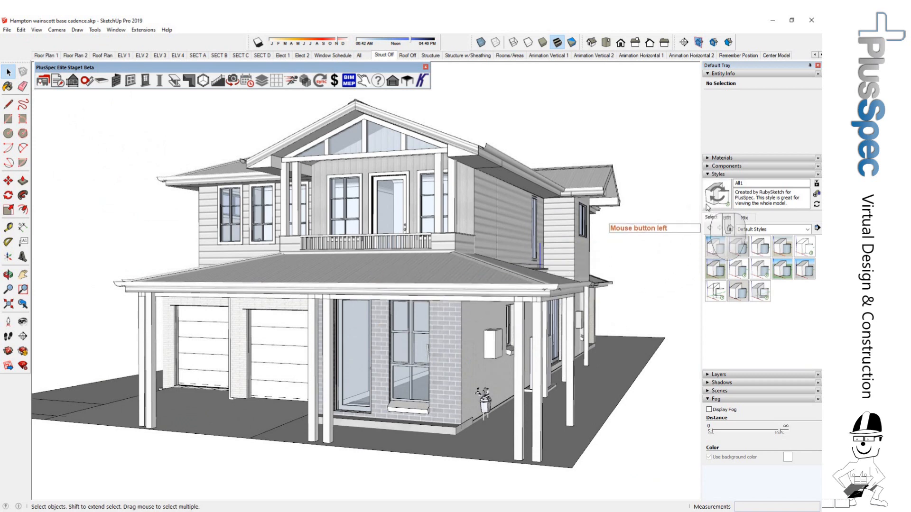
left_click(727, 218)
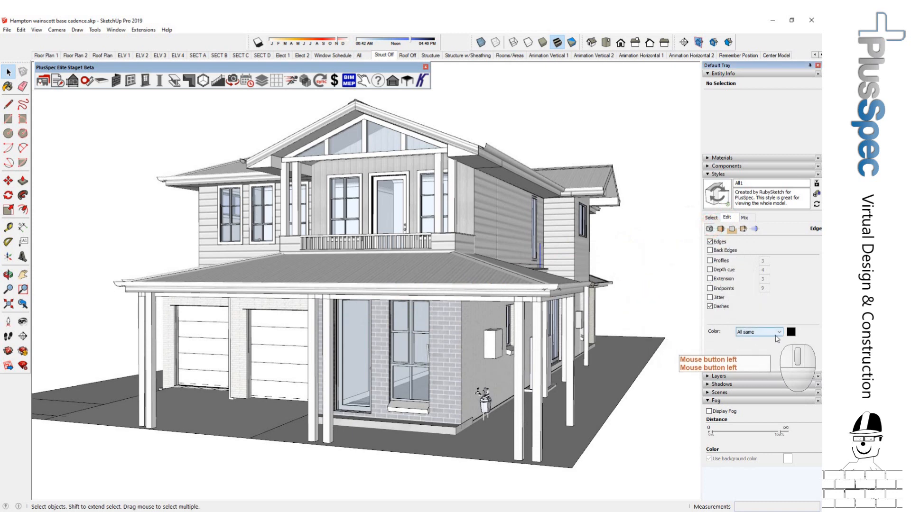
left_click(778, 332)
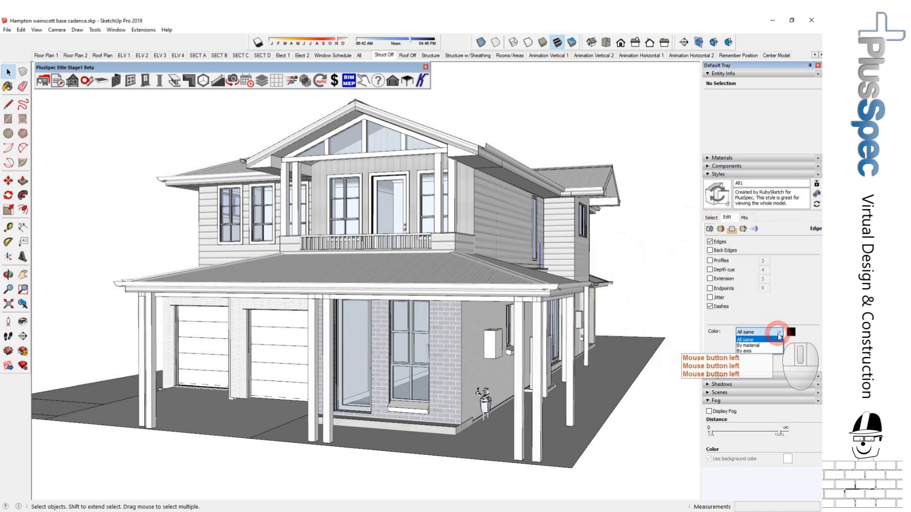
left_click(749, 343)
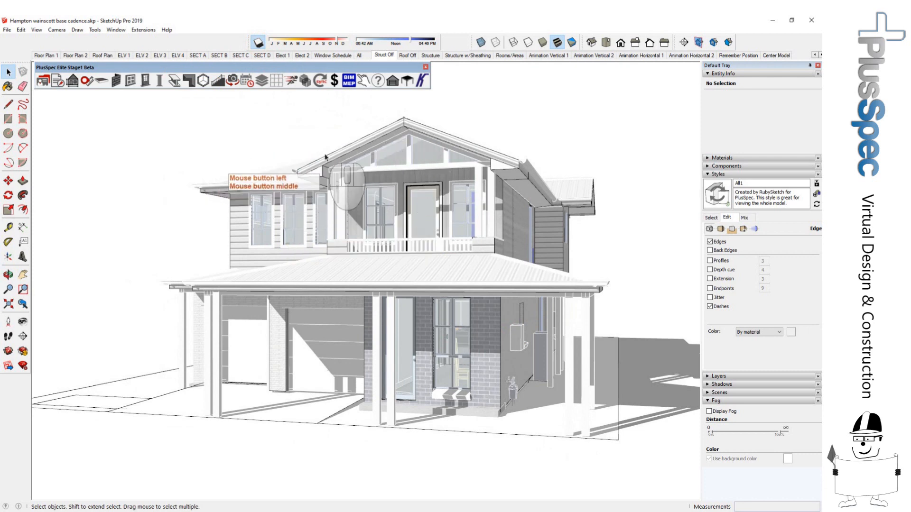
mouse_move(282, 172)
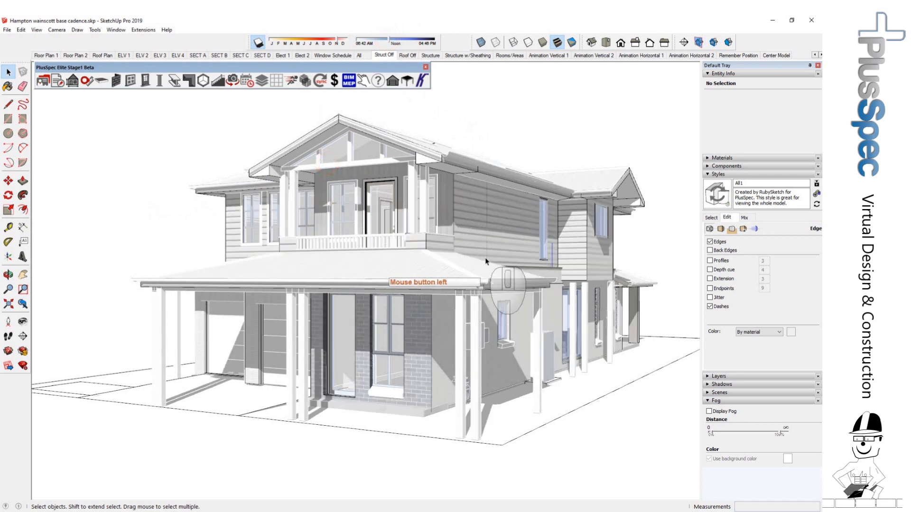
- Turn on Sky in the style's Background settings and recolour it a vivid blue
left_click(741, 229)
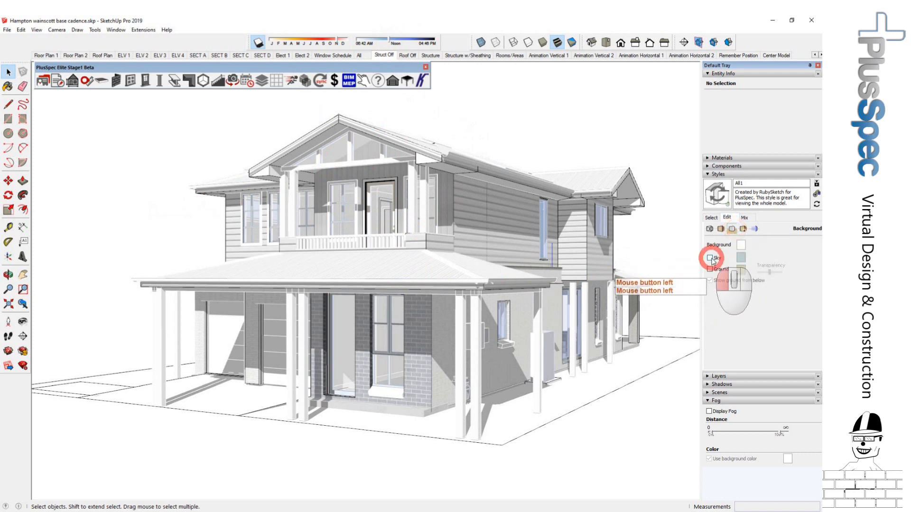
left_click(710, 257)
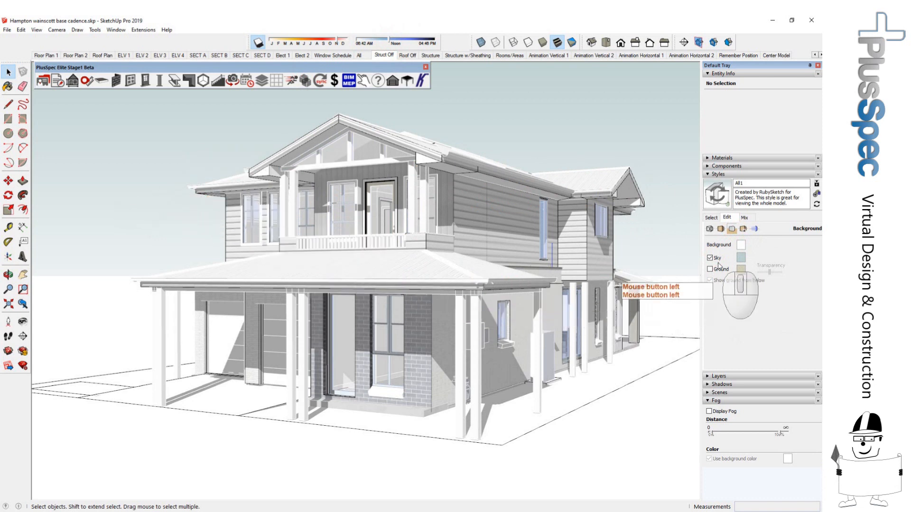
left_click(741, 244)
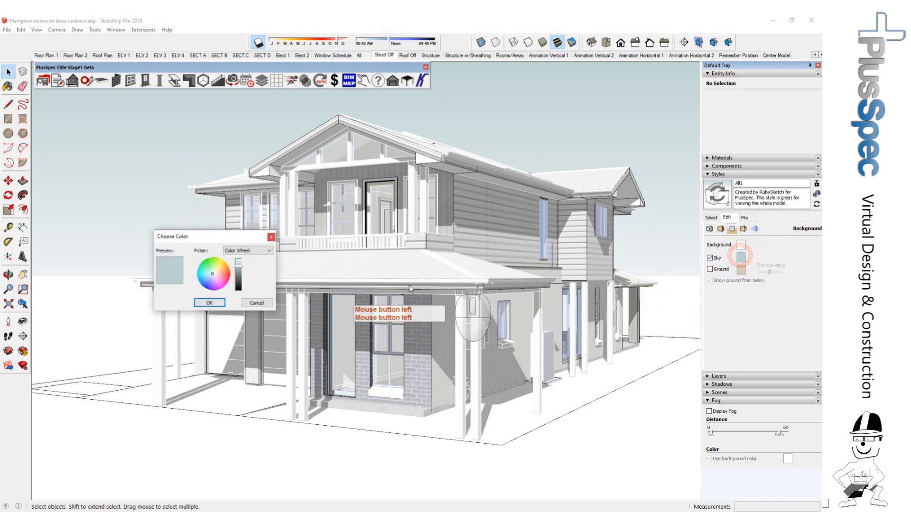
left_click(214, 276)
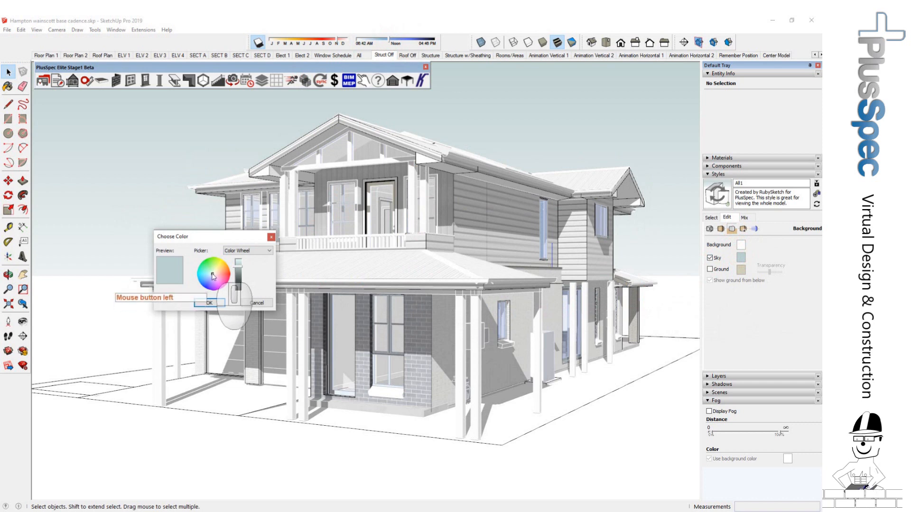
left_click(213, 276)
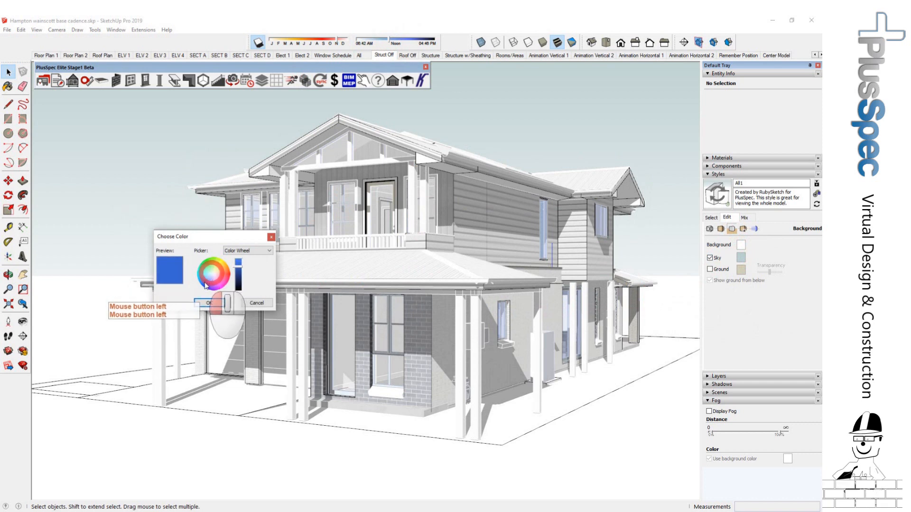
left_click(210, 302)
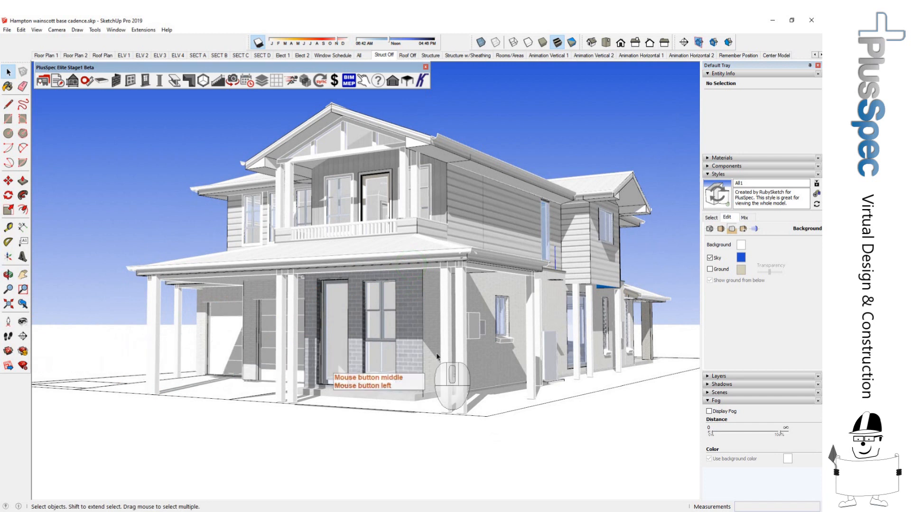
mouse_move(607, 357)
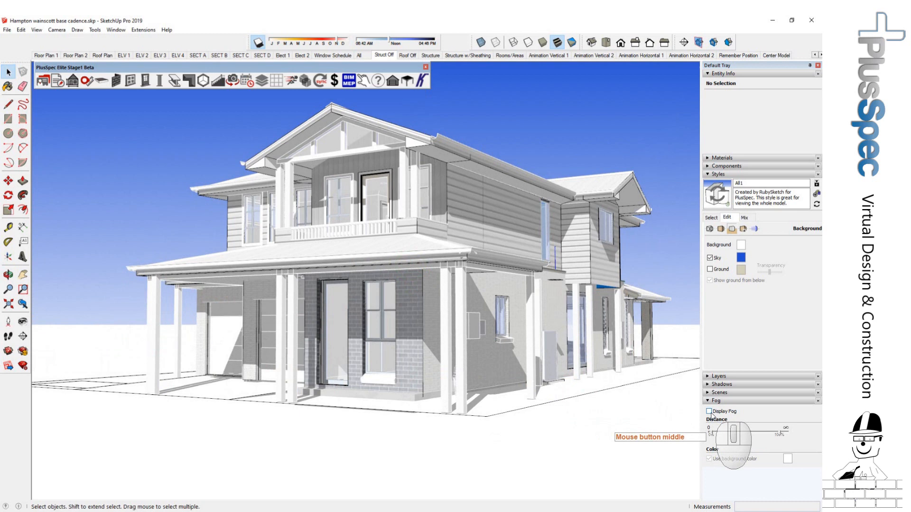
- Switch on Display Fog using the background colour and adjust its distance
left_click(710, 411)
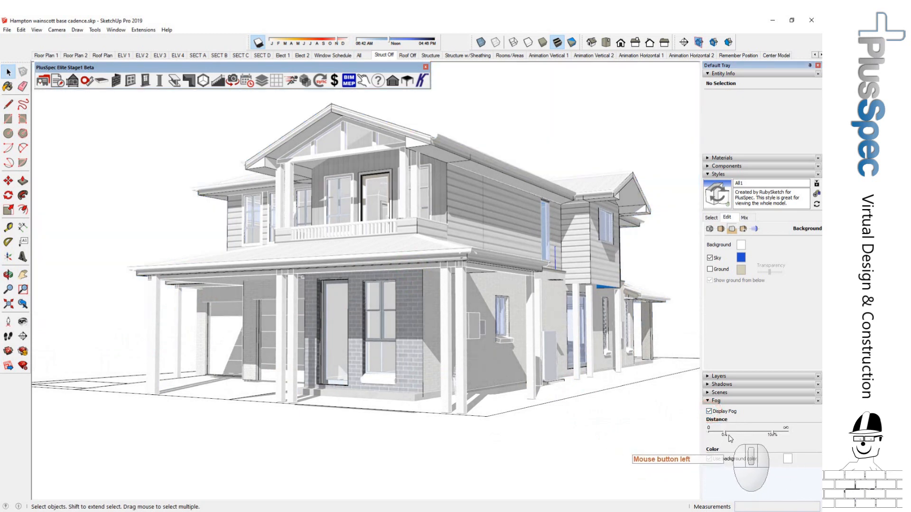
left_click(725, 434)
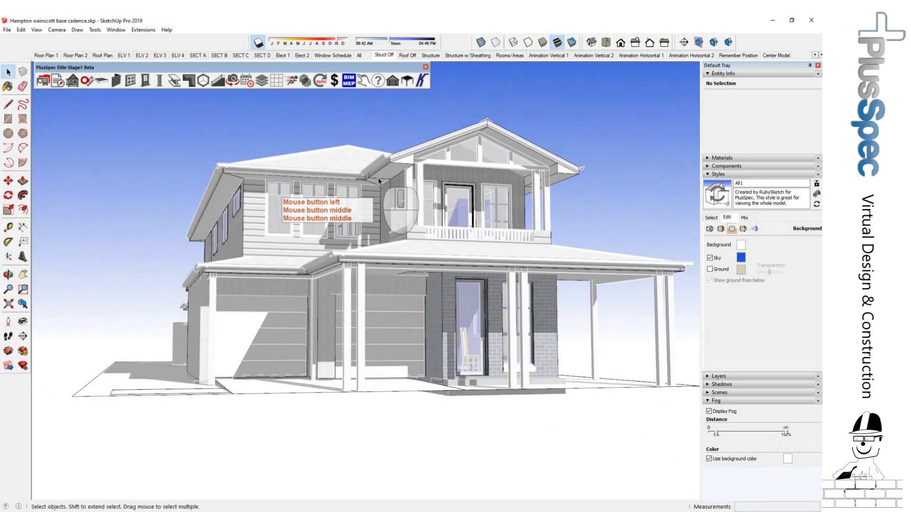
left_click(378, 177)
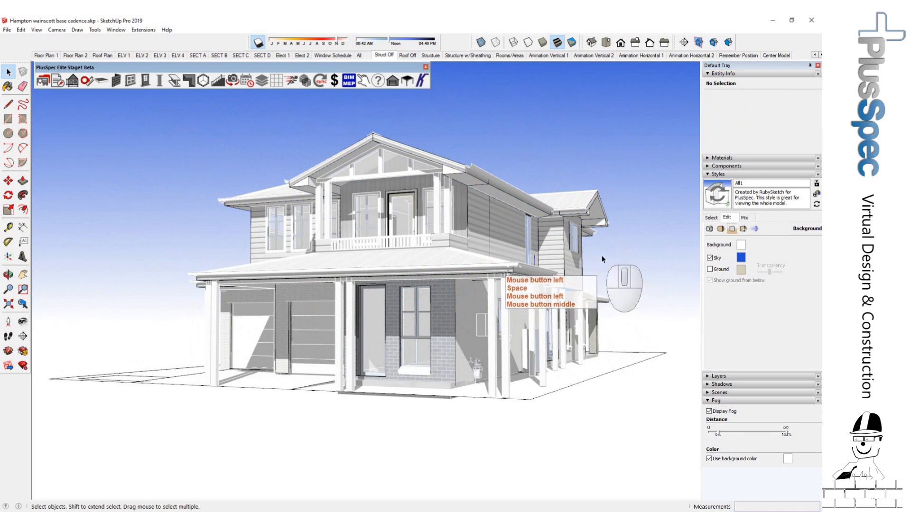
mouse_move(714, 281)
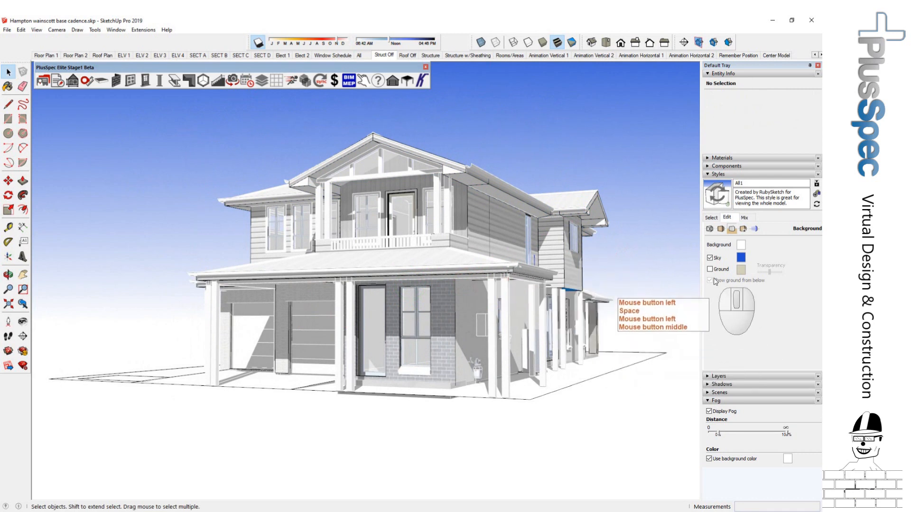
- Turn on the Ground plane shown from below and colour it black
left_click(710, 269)
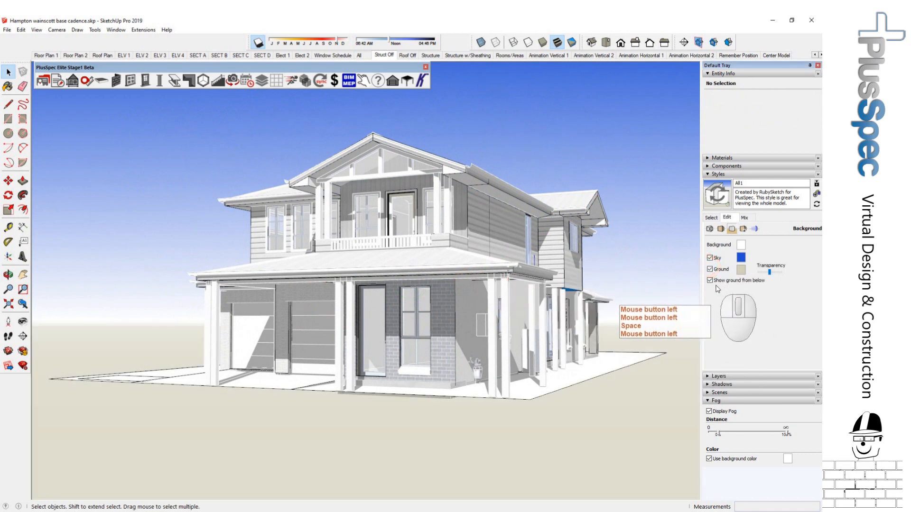
left_click(741, 269)
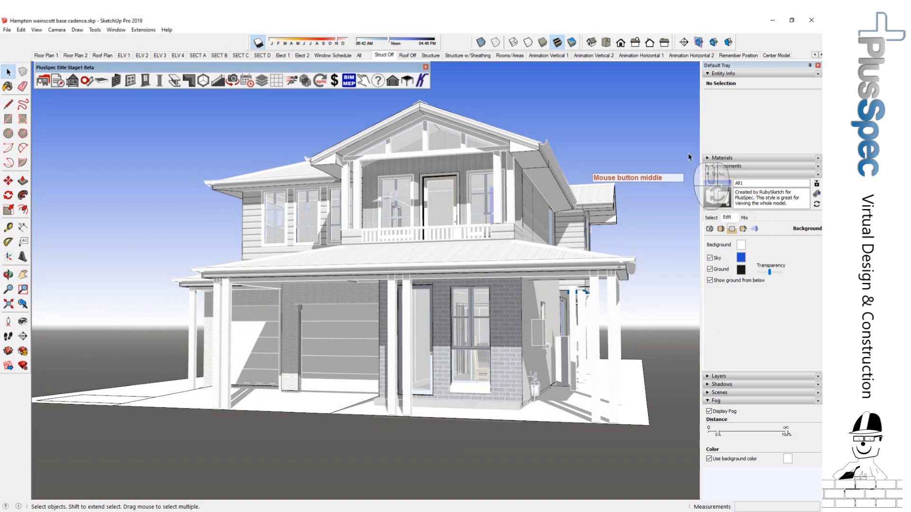
mouse_move(766, 58)
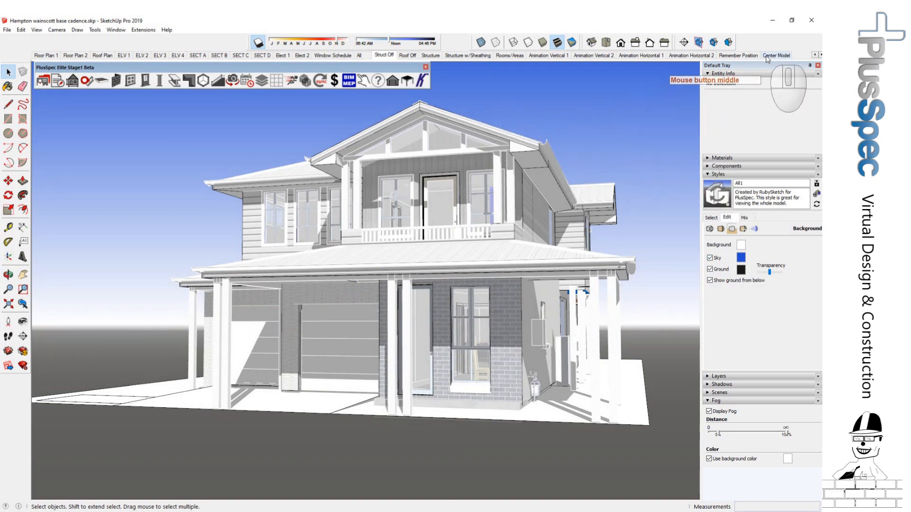
- Add a new scene from the current view, keeping Save as a new style
right_click(767, 55)
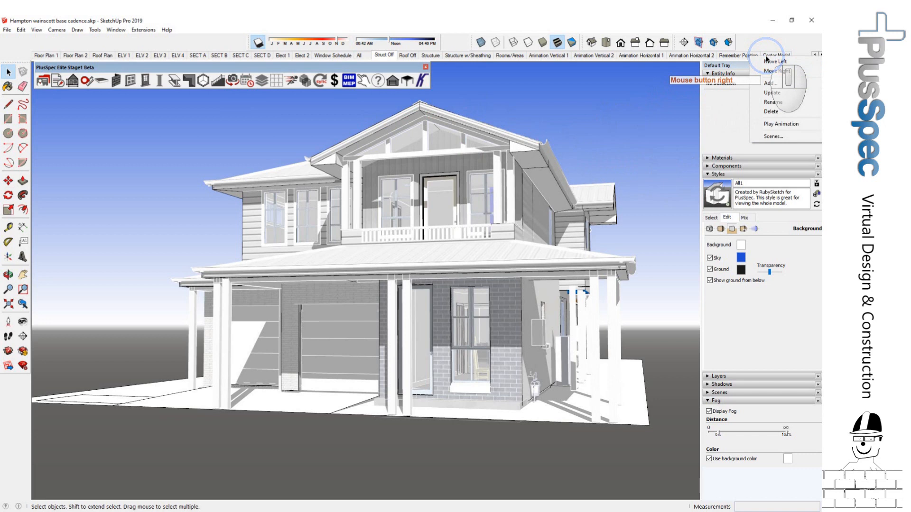
left_click(771, 82)
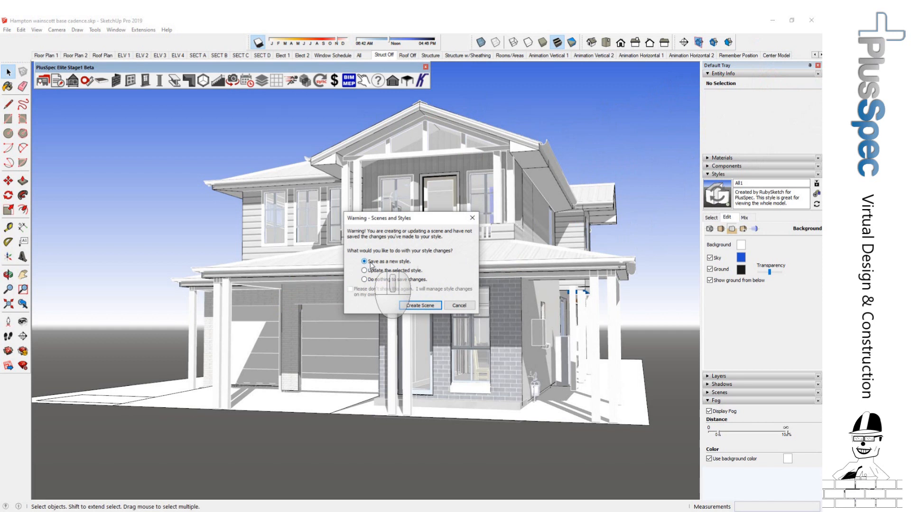
left_click(419, 305)
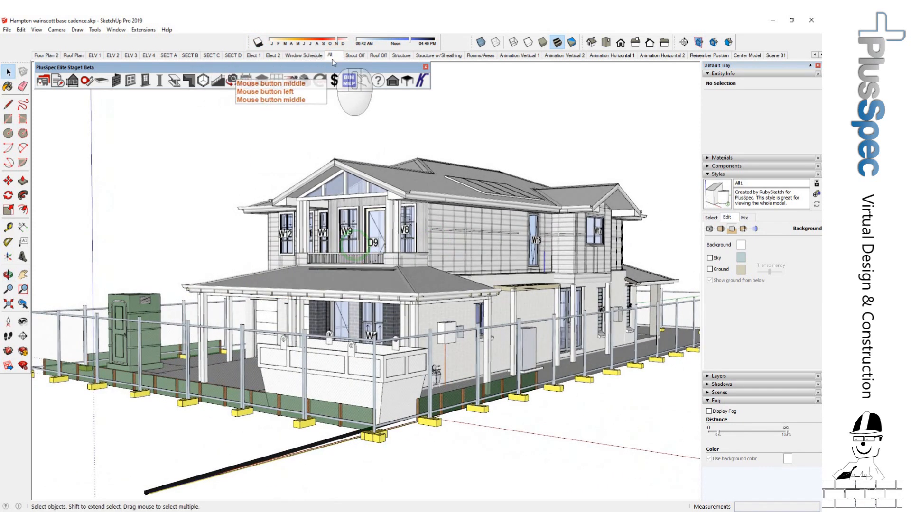
- Return to Scene 31 to show the finished exterior with blue sky, fog and black ground
left_click(775, 55)
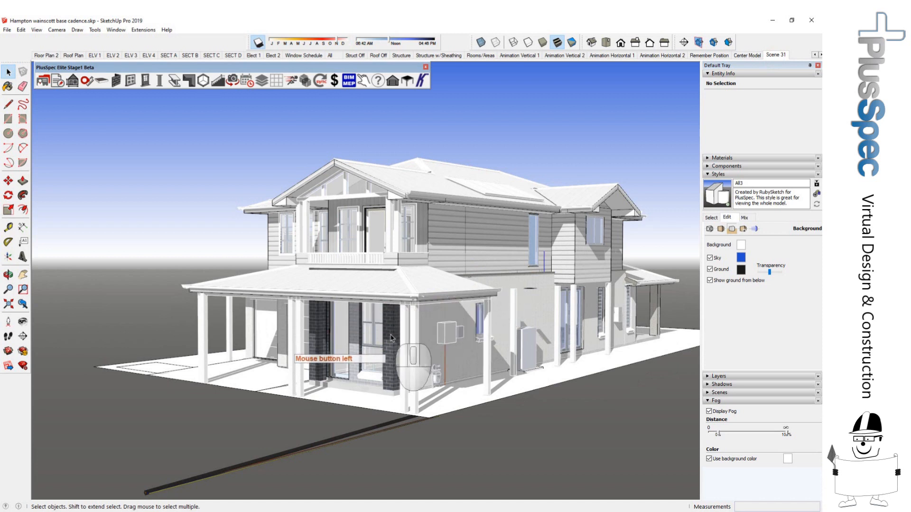
left_click(390, 336)
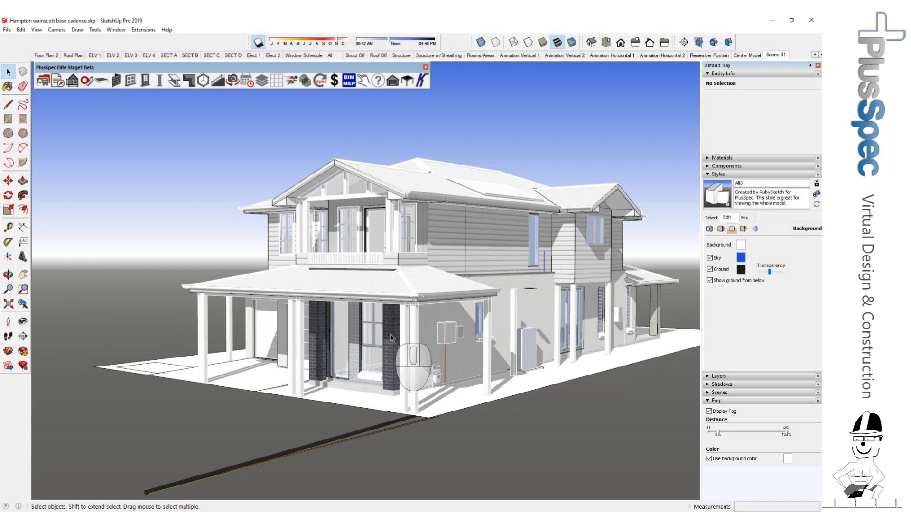